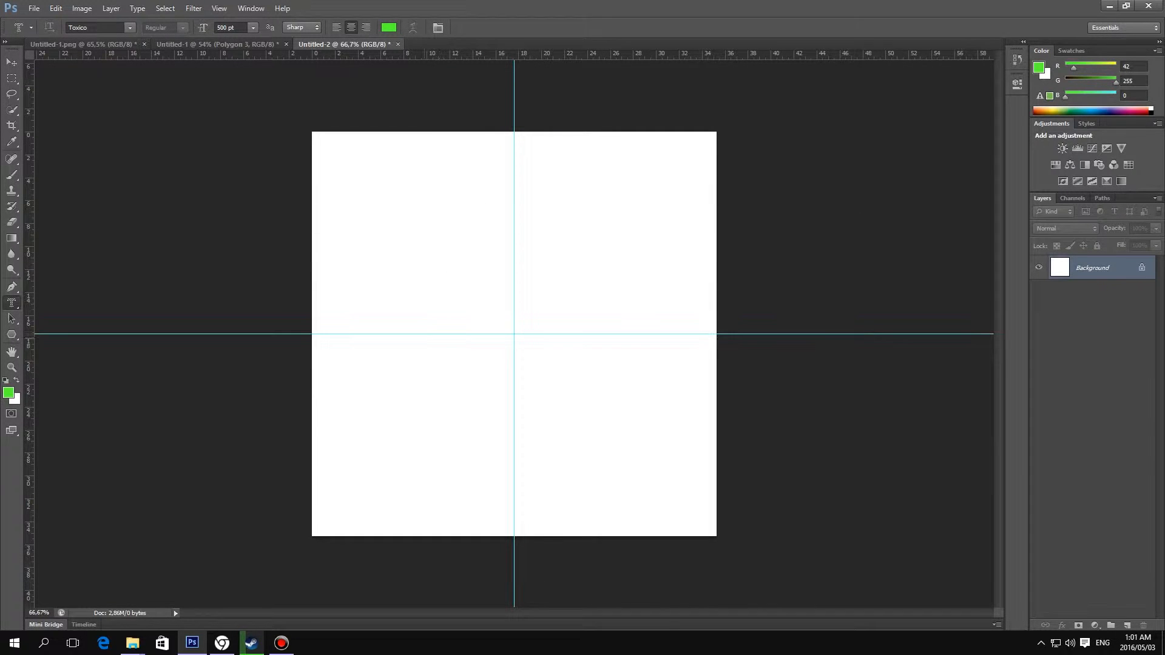
# Choose the Rectangle Tool and start dragging a large square across the page.
pyautogui.click(12, 304)
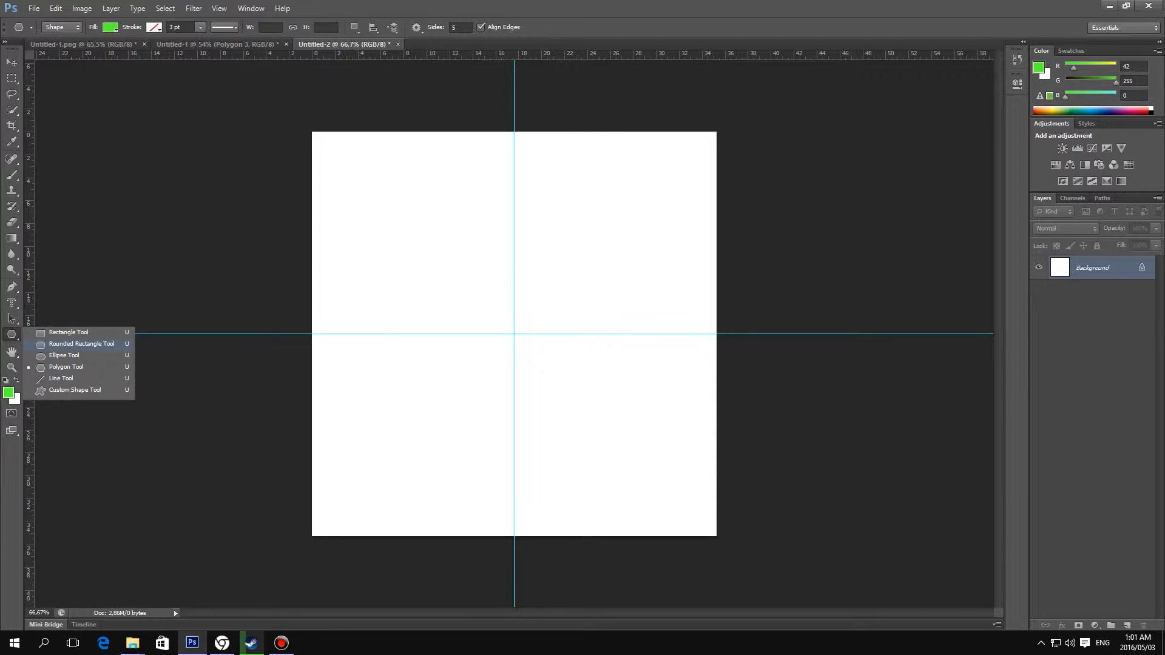
pyautogui.moveTo(63, 355)
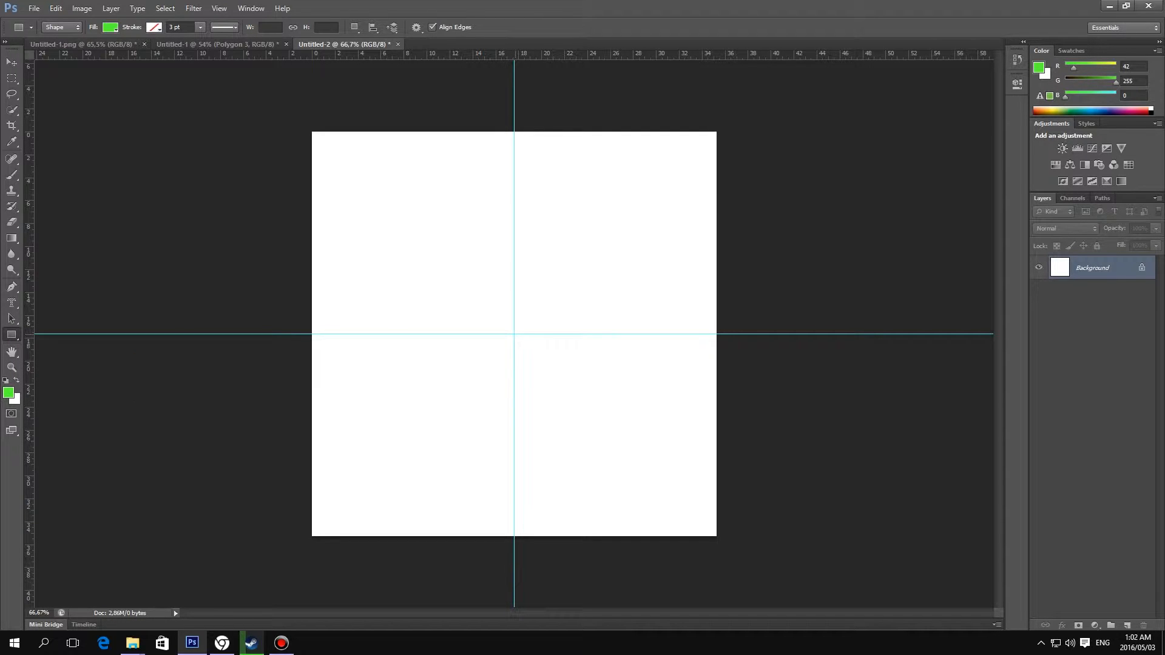
pyautogui.moveTo(481, 304); pyautogui.dragTo(550, 364)
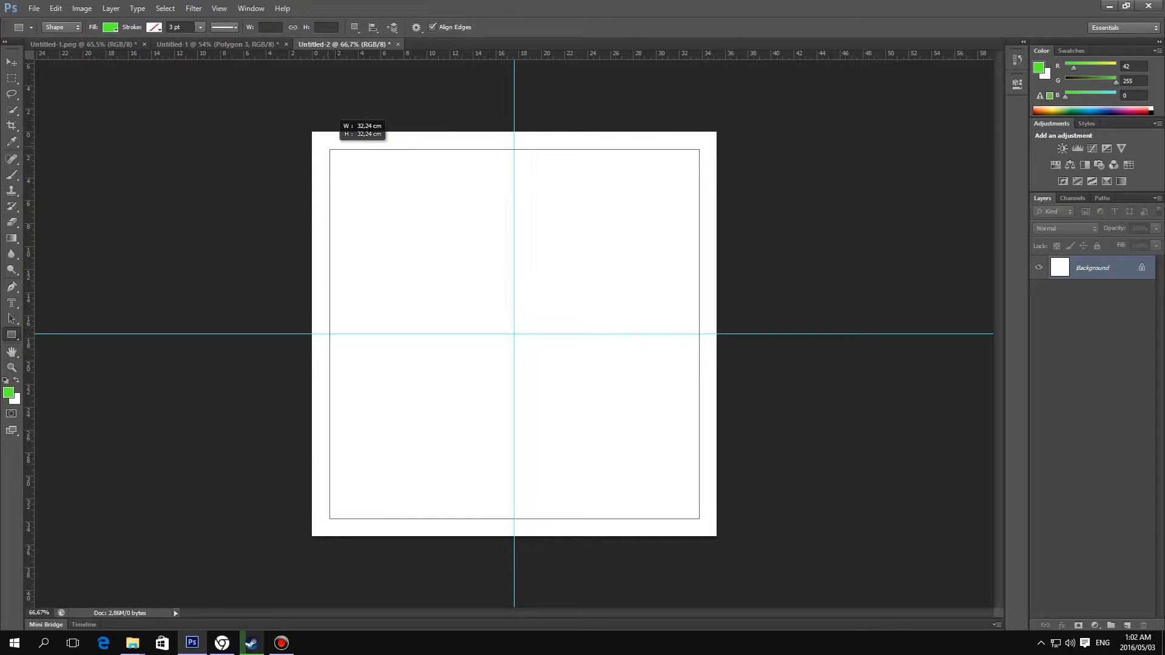
# Make the large square a green outline frame and draw a smaller solid square inside.
pyautogui.moveTo(330, 148); pyautogui.dragTo(698, 520)
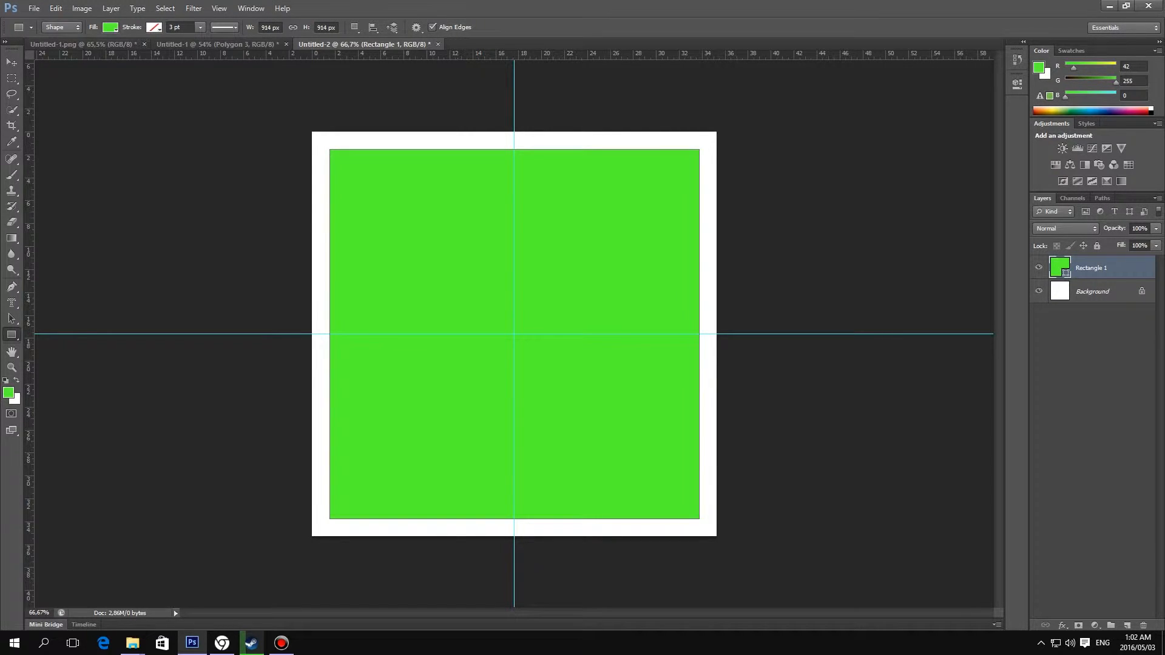
pyautogui.click(355, 27)
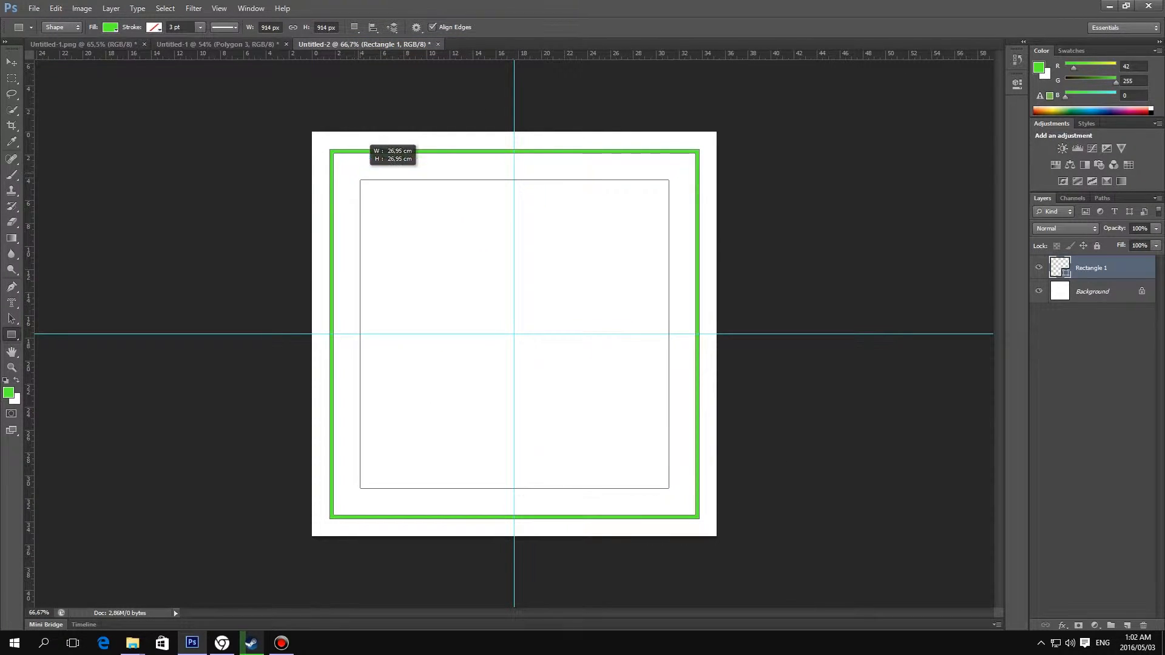
pyautogui.moveTo(373, 192); pyautogui.dragTo(656, 476)
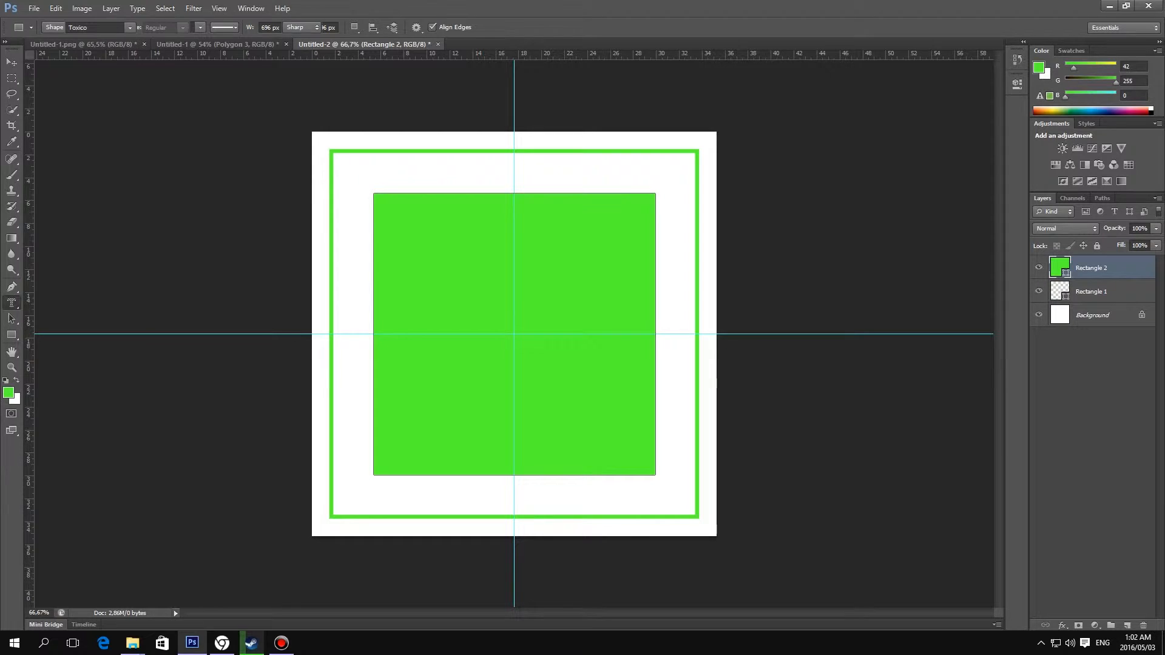
# Type 'Hairy DUKE' on two lines over the inner square and try out fonts.
pyautogui.click(12, 304)
pyautogui.write('DUKE')
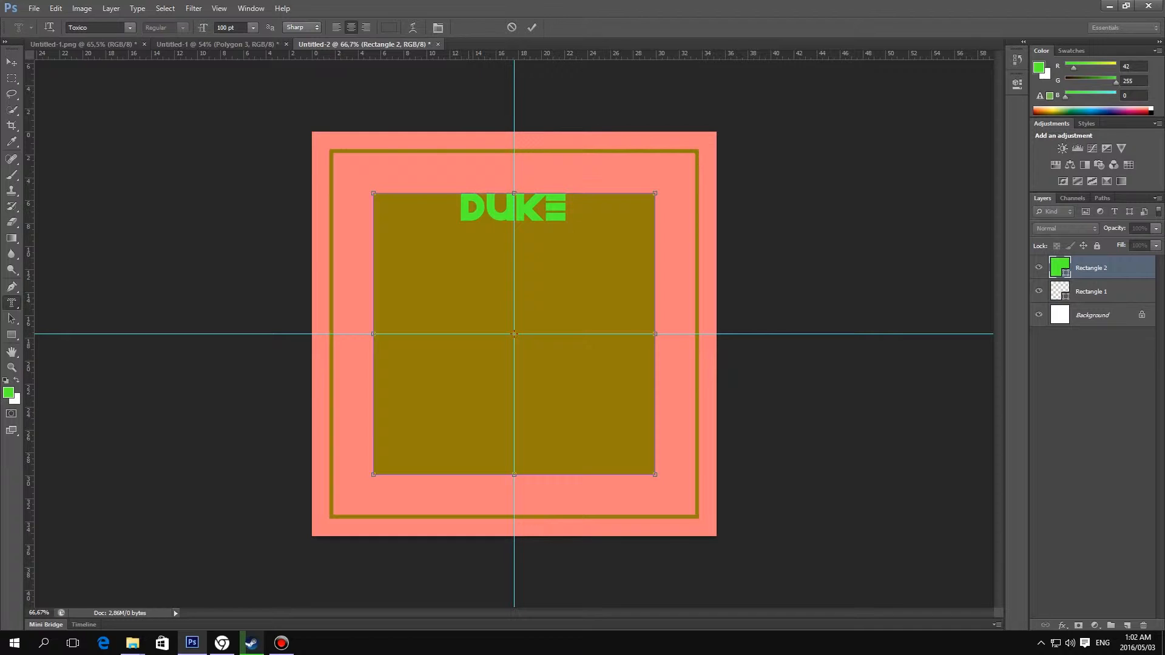
pyautogui.write('H')
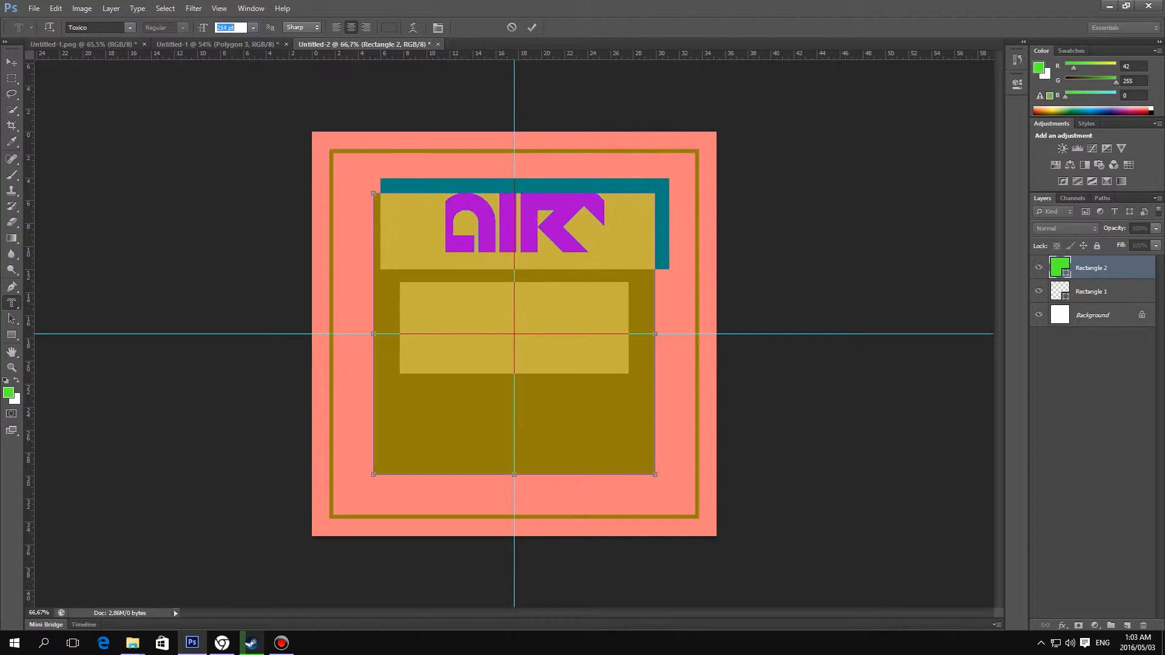
pyautogui.write('HAIRY DUKE')
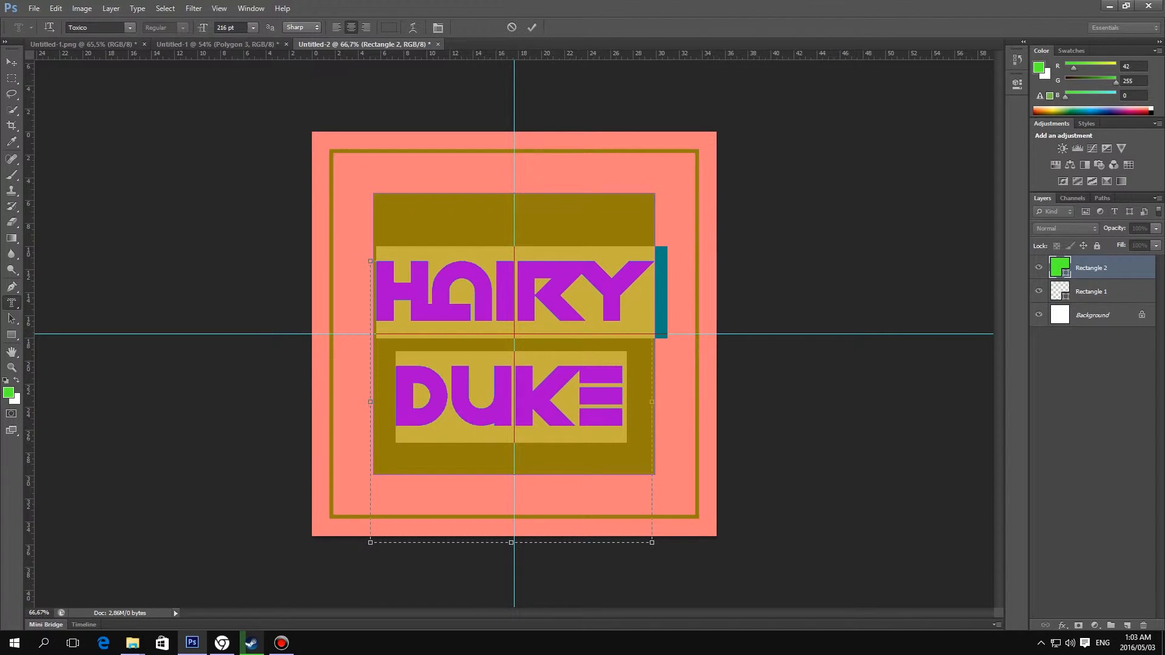
pyautogui.click(130, 27)
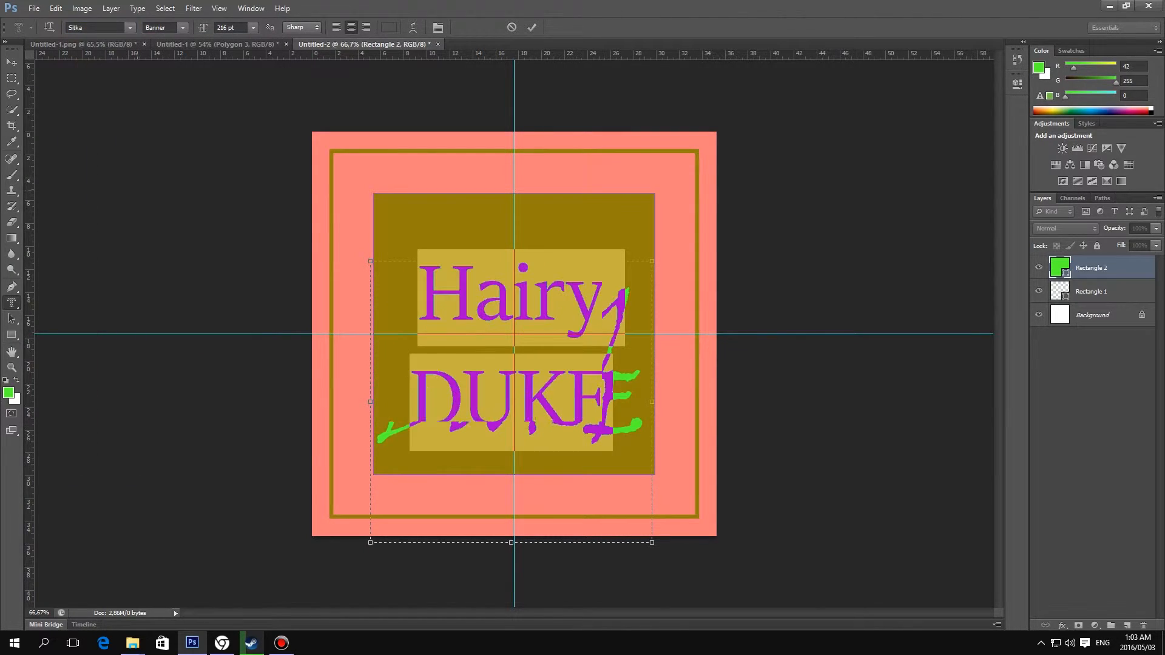
# Set the text to KG Life is Messy, retype DUKE, and set size 247.
pyautogui.click(129, 27)
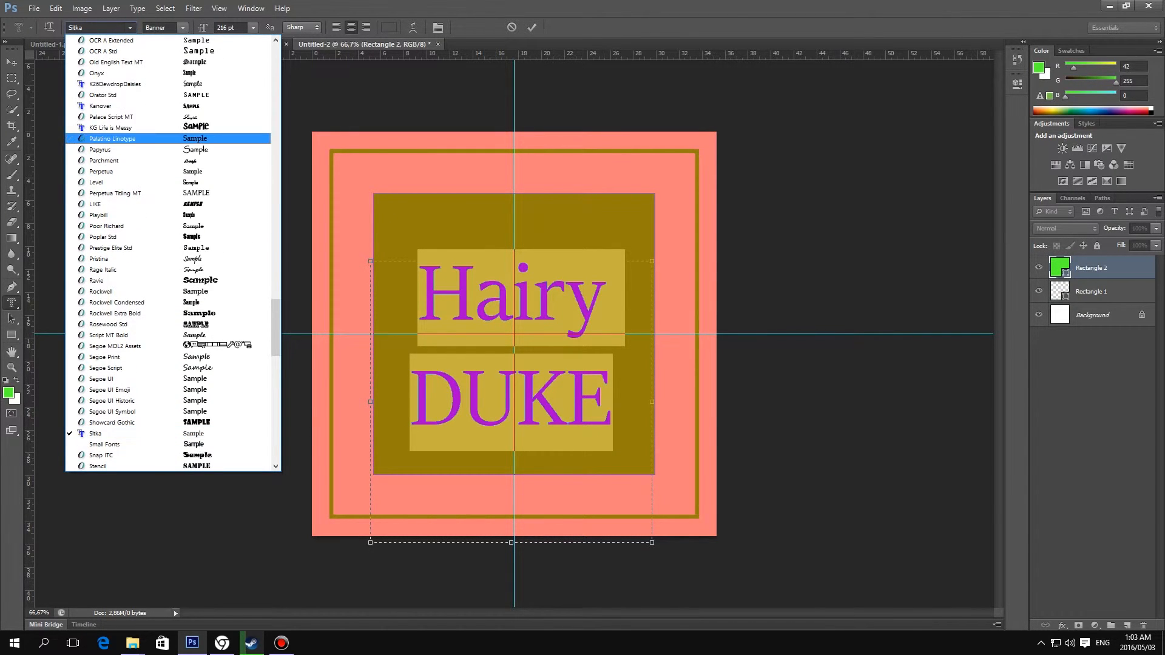
pyautogui.click(110, 127)
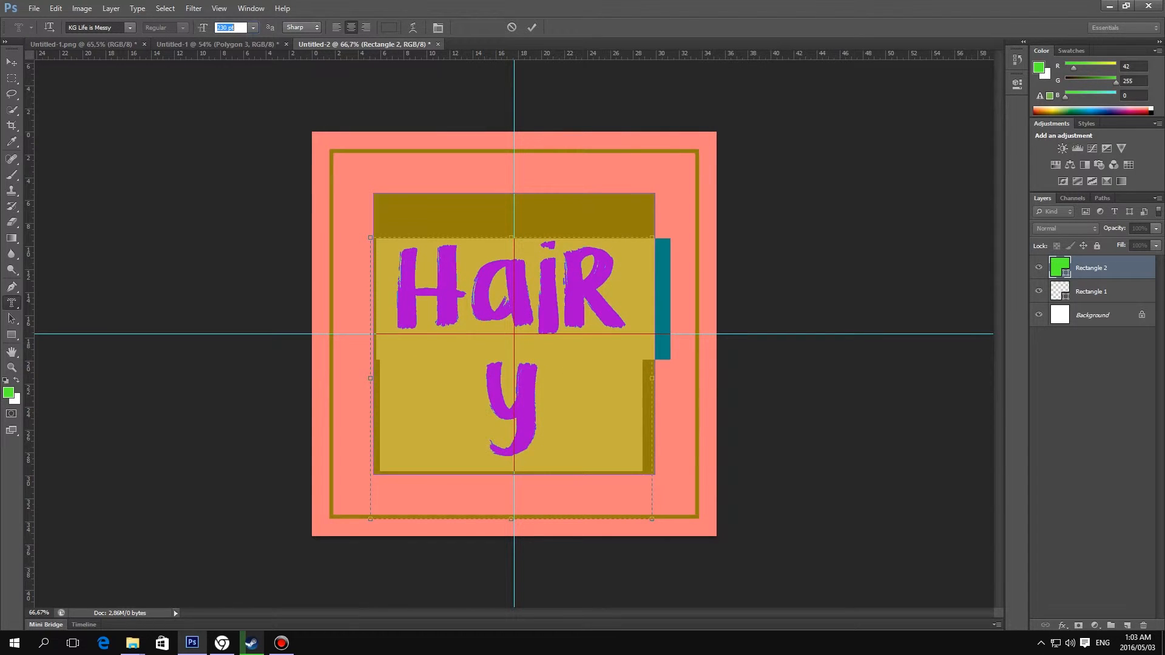
pyautogui.write('DUKE')
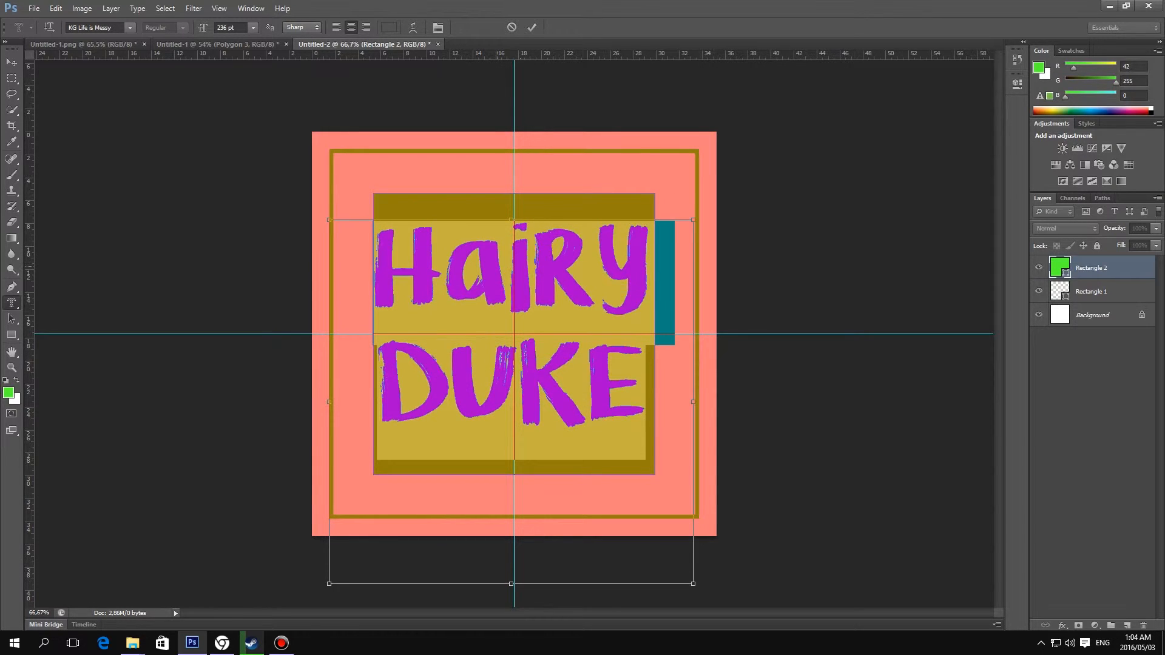
pyautogui.write('247')
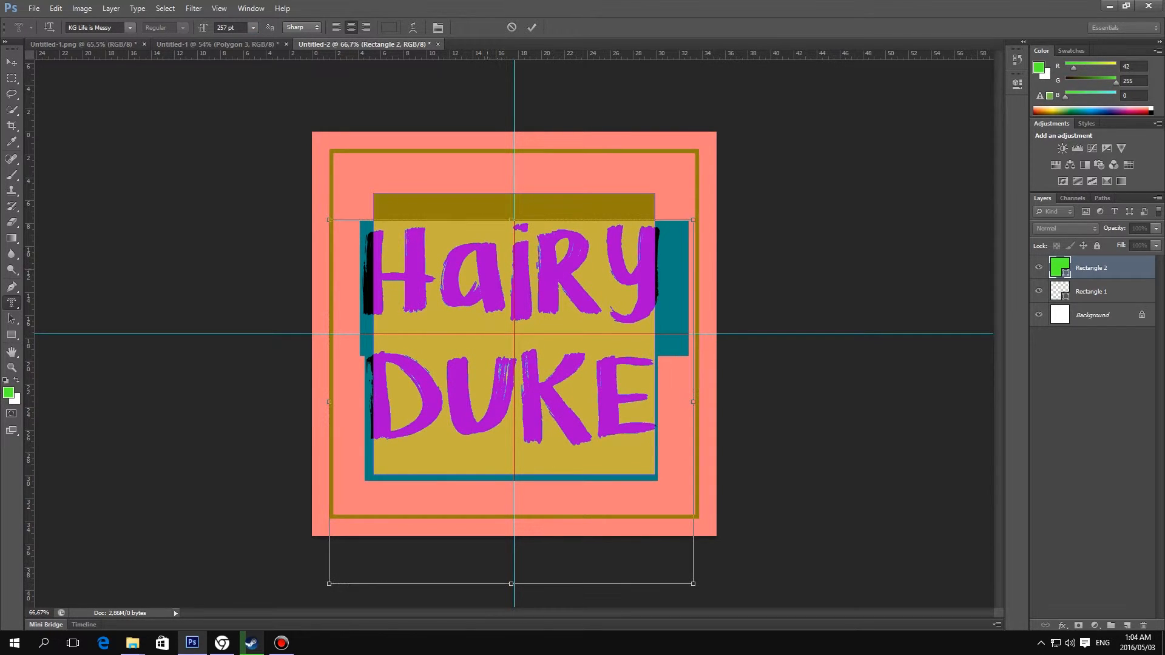
# Cut the text out of the green square and add a new layer above the frame layer.
pyautogui.moveTo(513, 342); pyautogui.dragTo(513, 349)
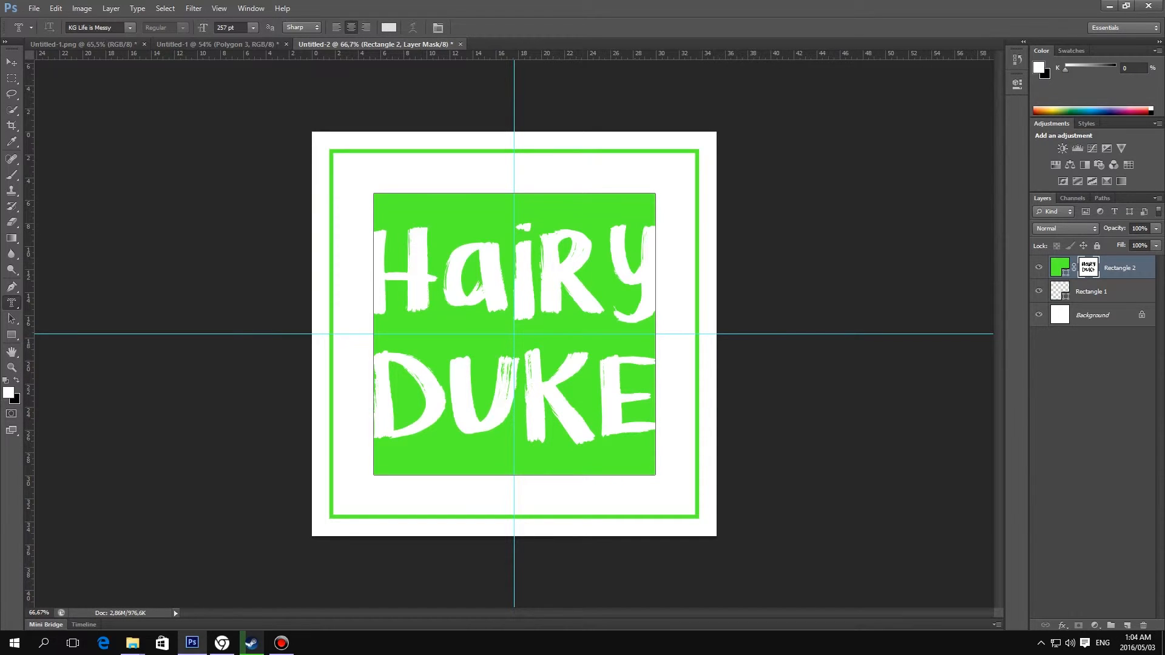
pyautogui.click(1091, 291)
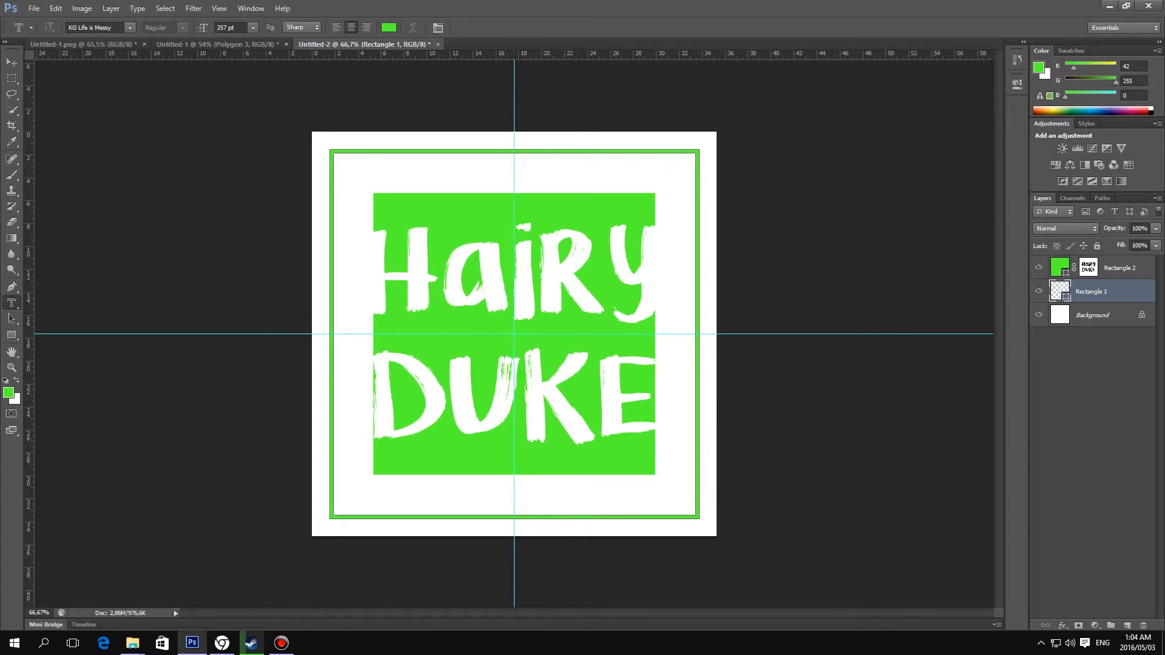
pyautogui.click(1092, 315)
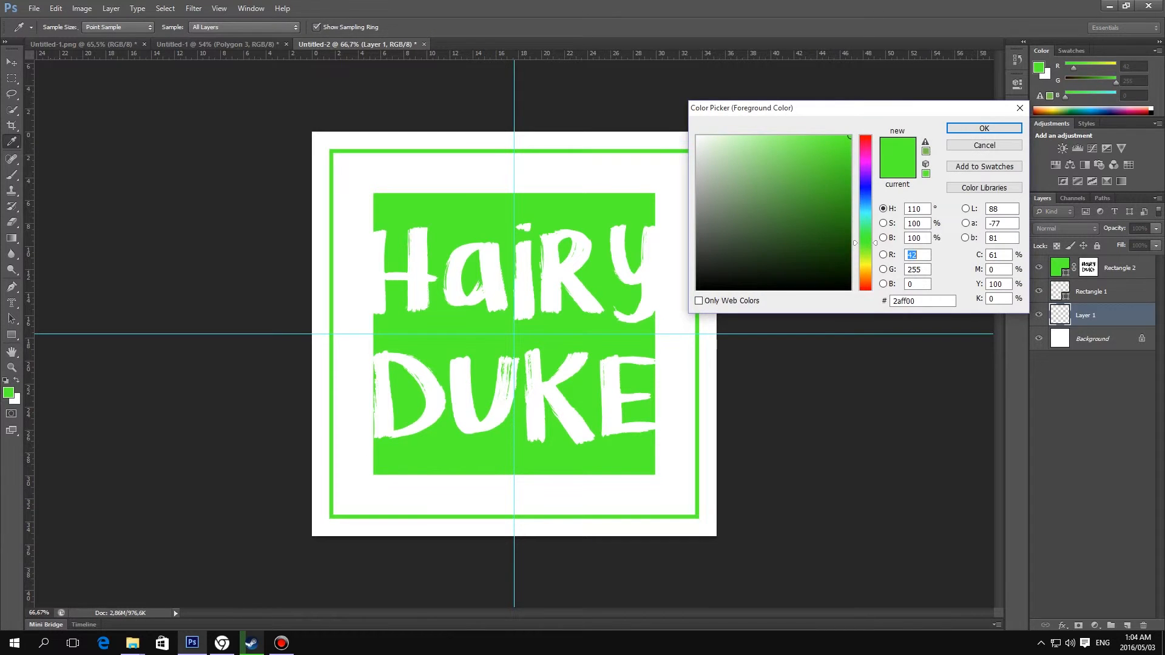
# Draw a black square filling the frame on the new layer and open its layer menu.
pyautogui.click(984, 128)
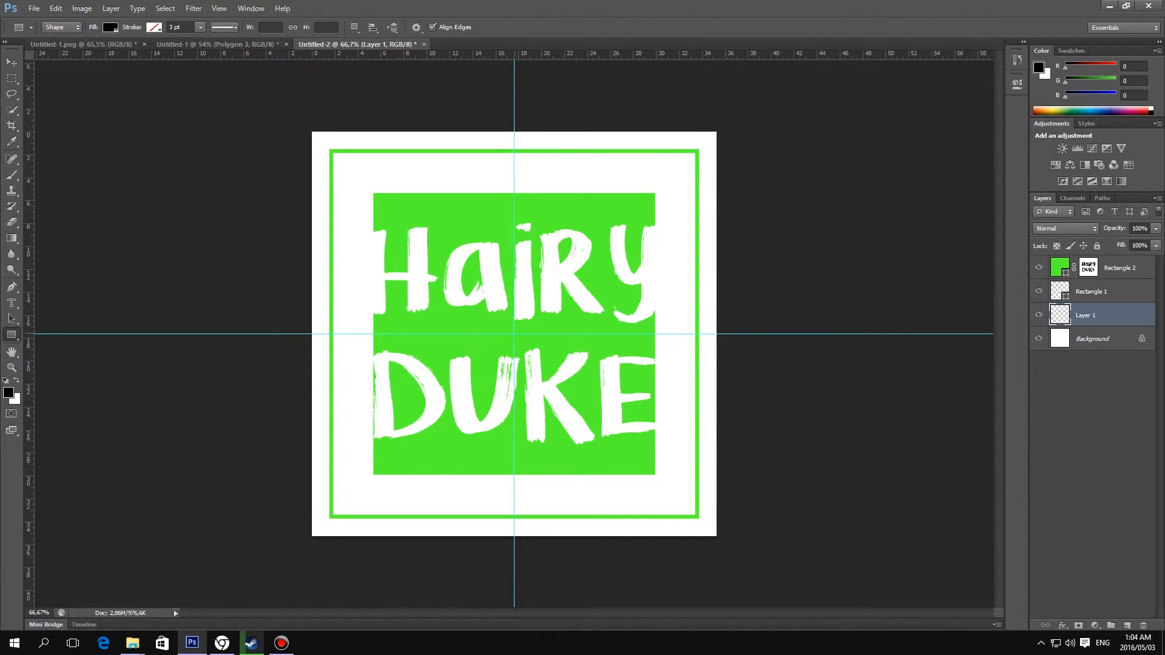
pyautogui.moveTo(487, 306); pyautogui.dragTo(543, 360)
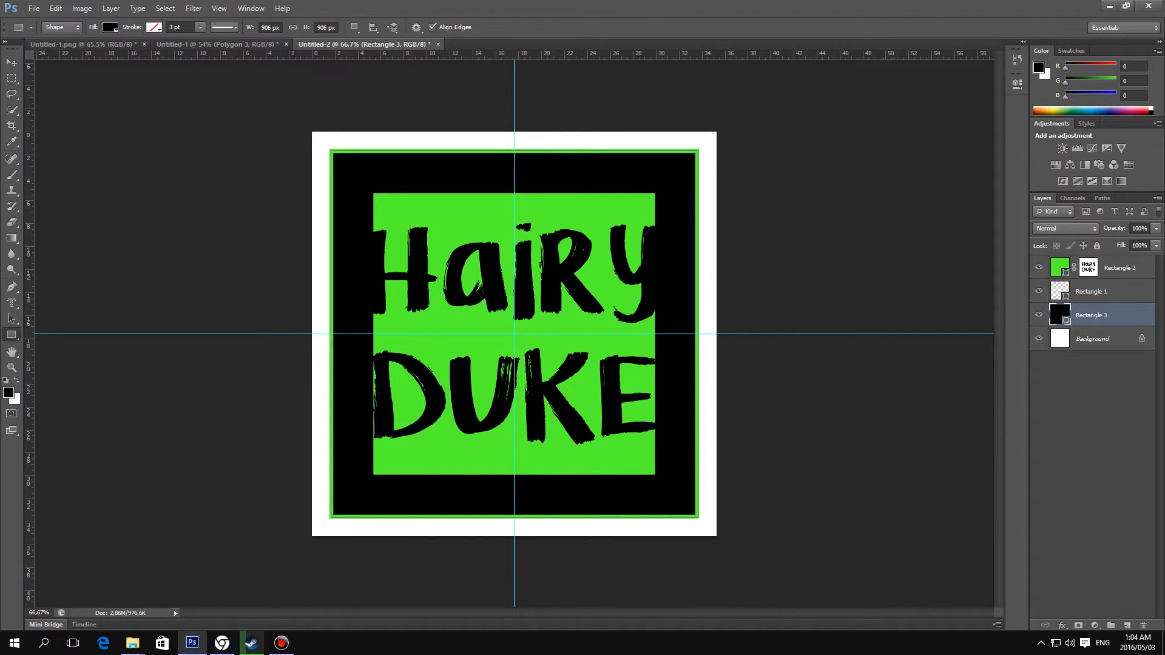
pyautogui.rightClick(1091, 315)
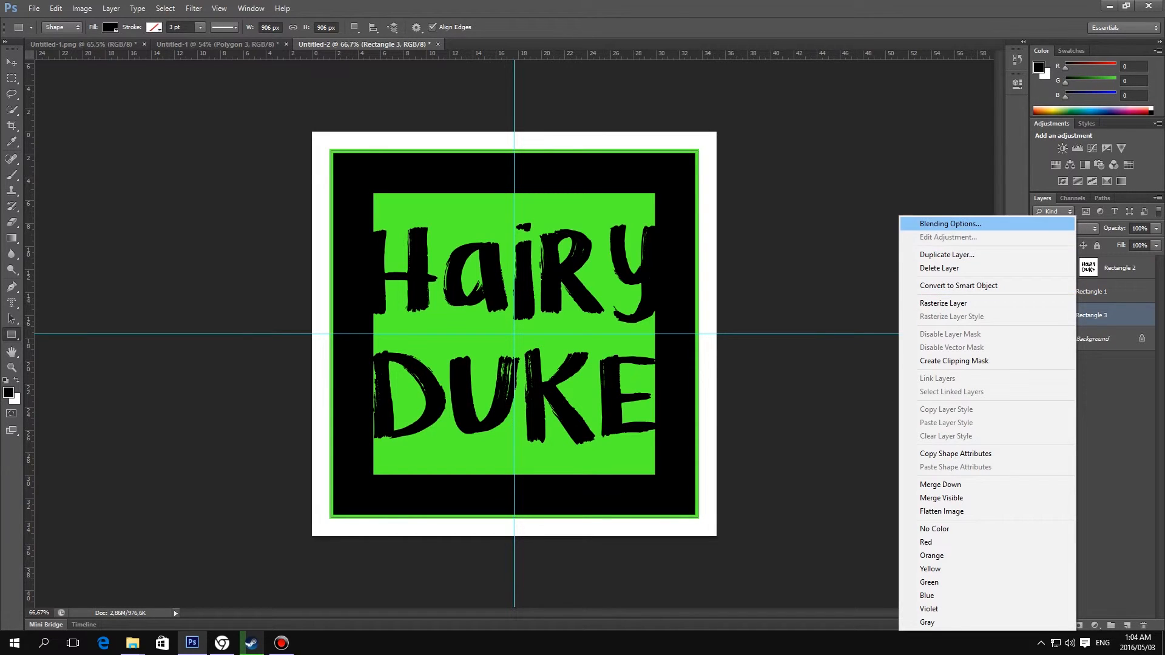
# Give the black square a light blue (00c0ff) Color Overlay.
pyautogui.click(950, 224)
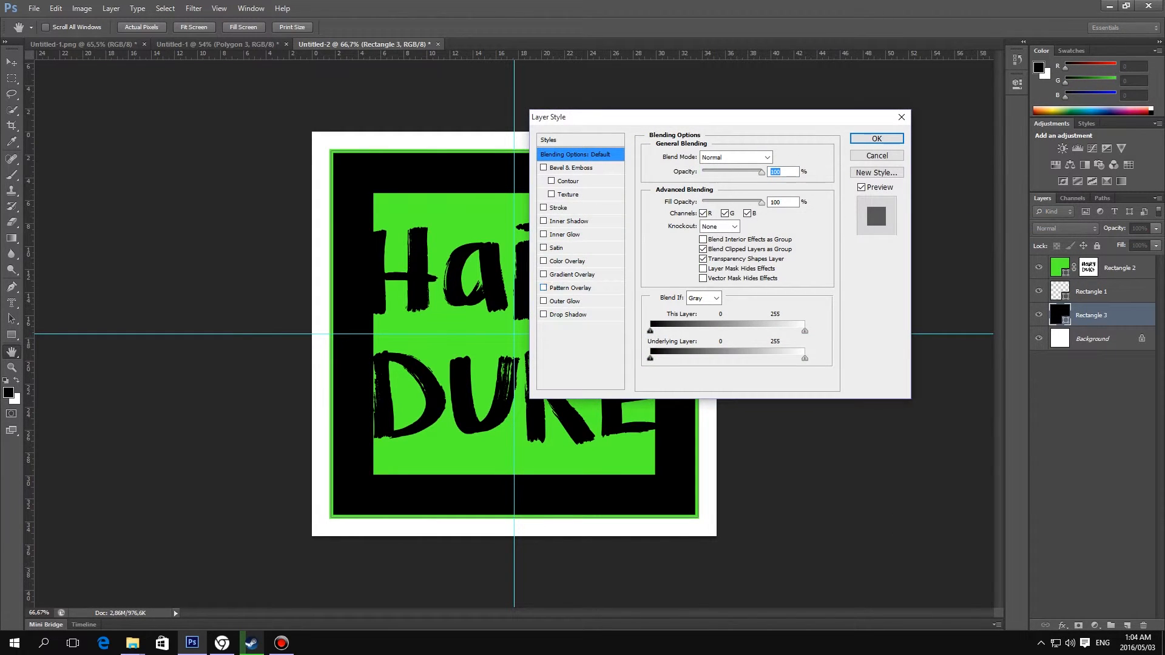
pyautogui.click(543, 262)
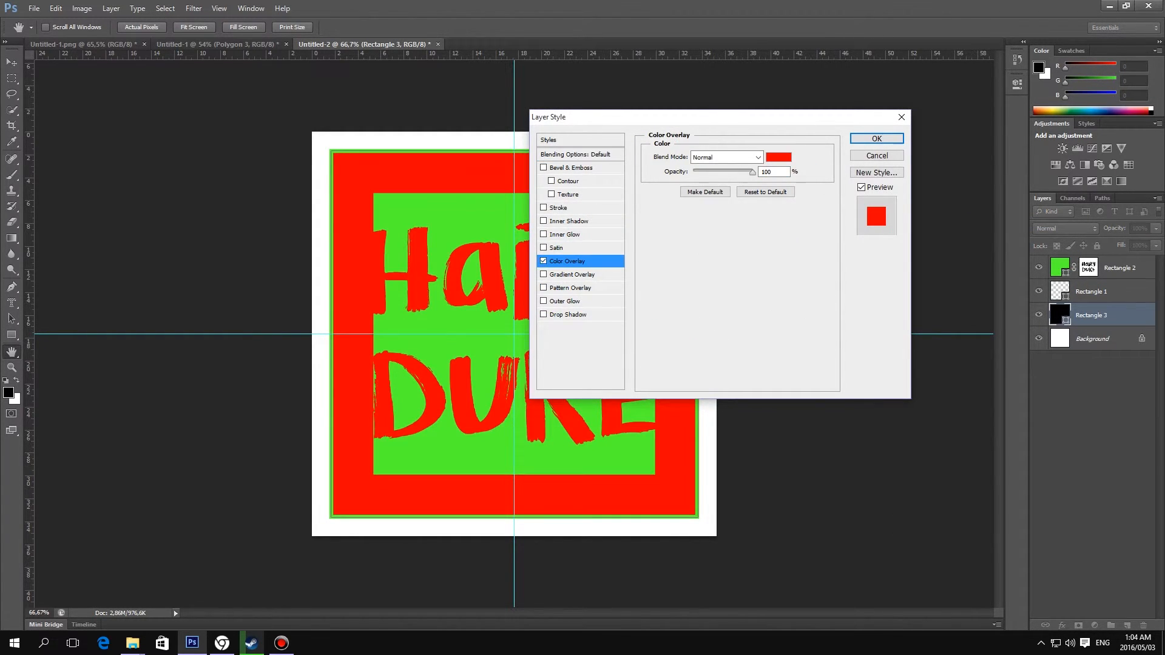
pyautogui.click(778, 157)
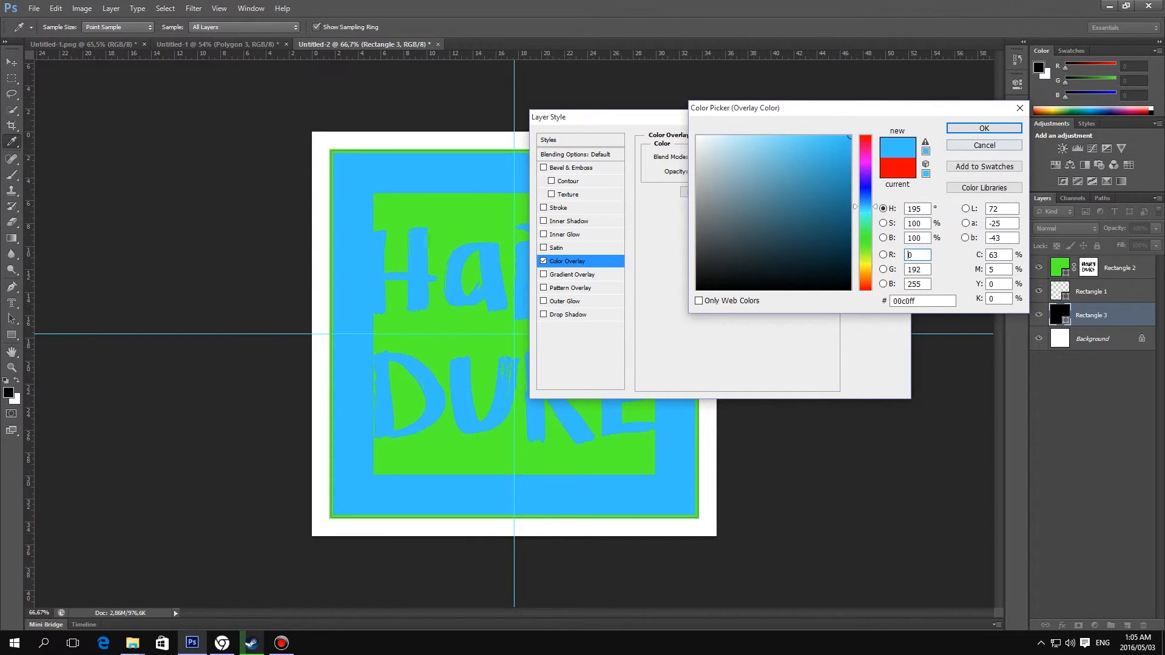
pyautogui.click(983, 128)
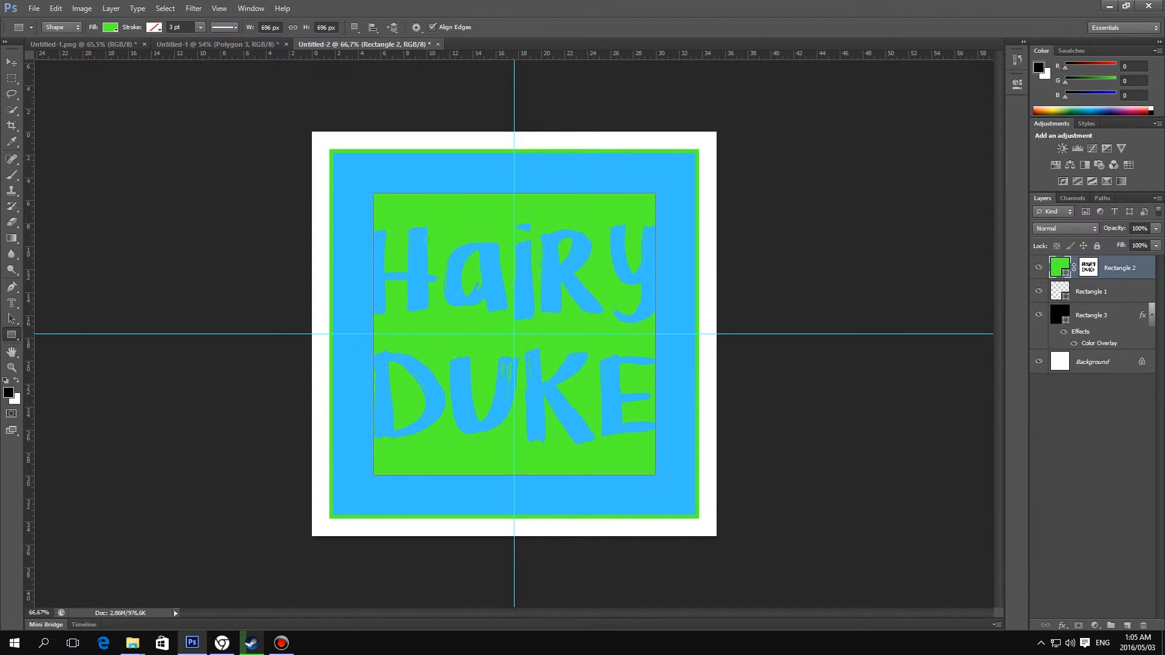
# Apply a black Color Overlay to the Rectangle 2 cut-out square.
pyautogui.doubleClick(1118, 267)
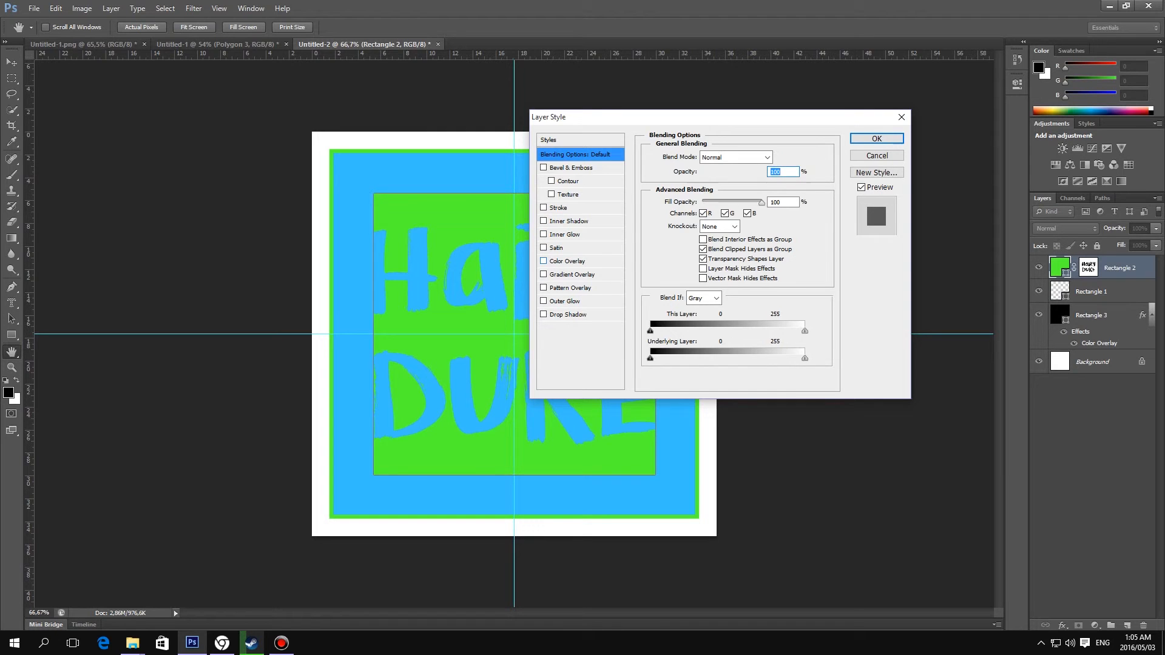
pyautogui.click(566, 261)
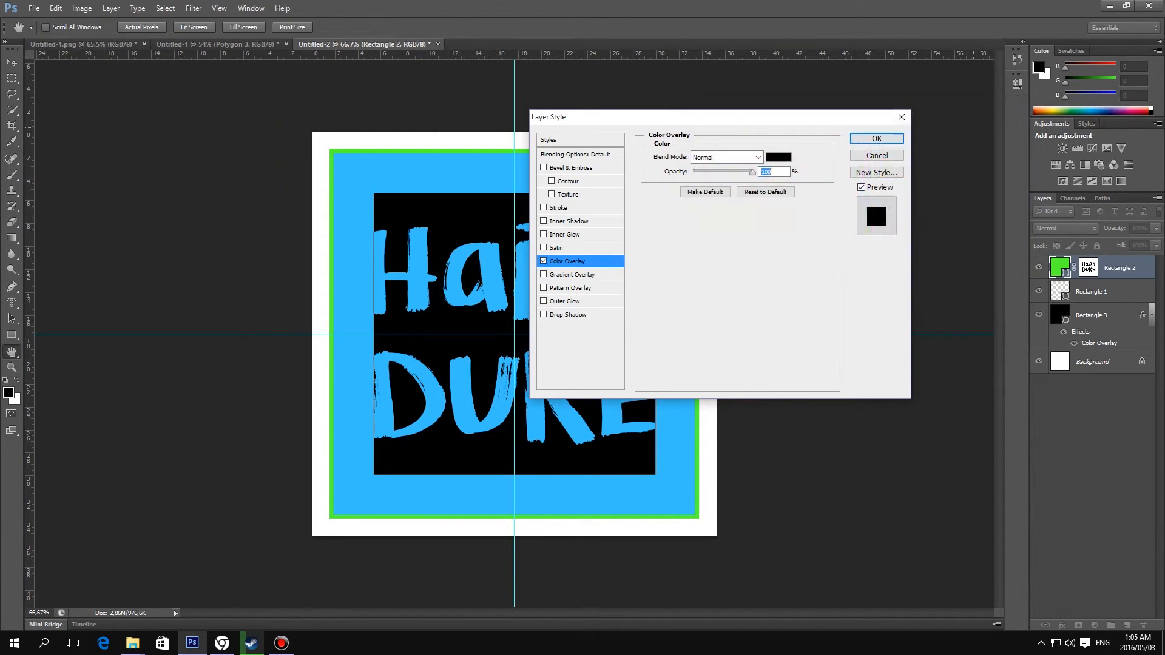
pyautogui.click(876, 139)
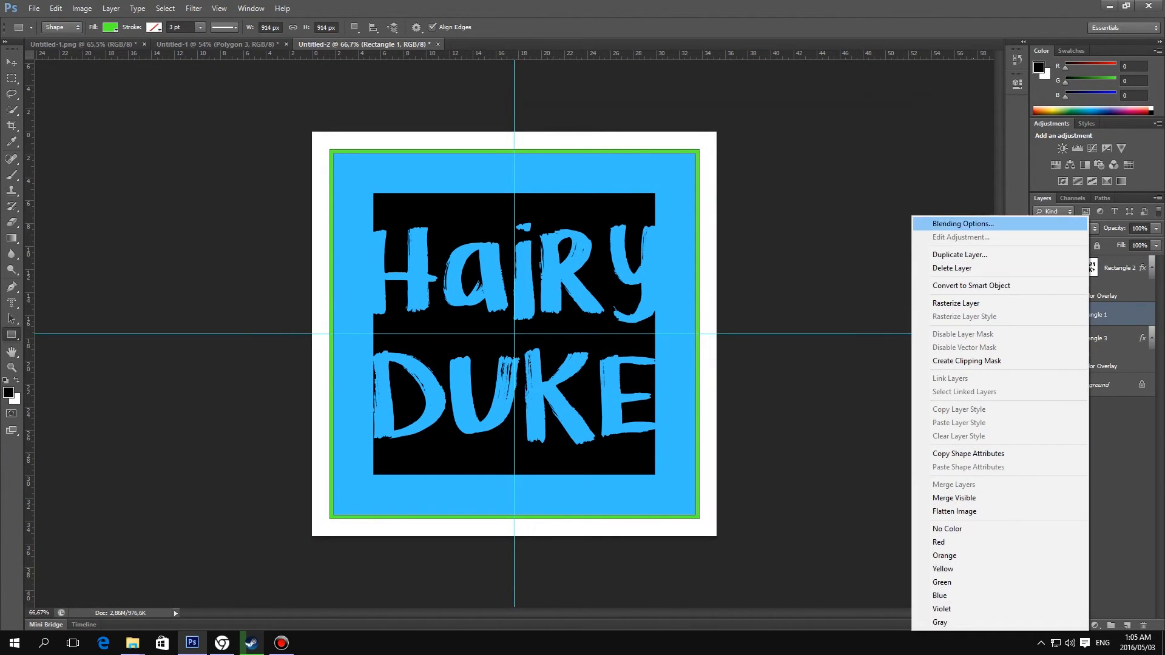
# Apply a black Color Overlay to the Rectangle 1 frame layer.
pyautogui.click(962, 224)
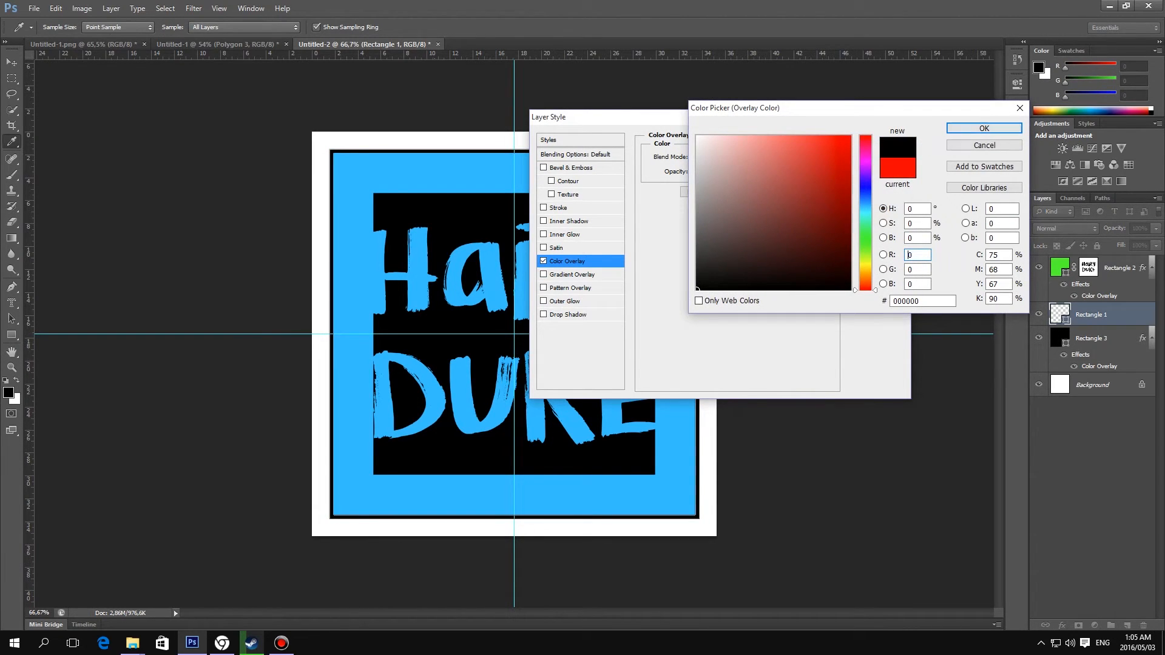
pyautogui.click(983, 129)
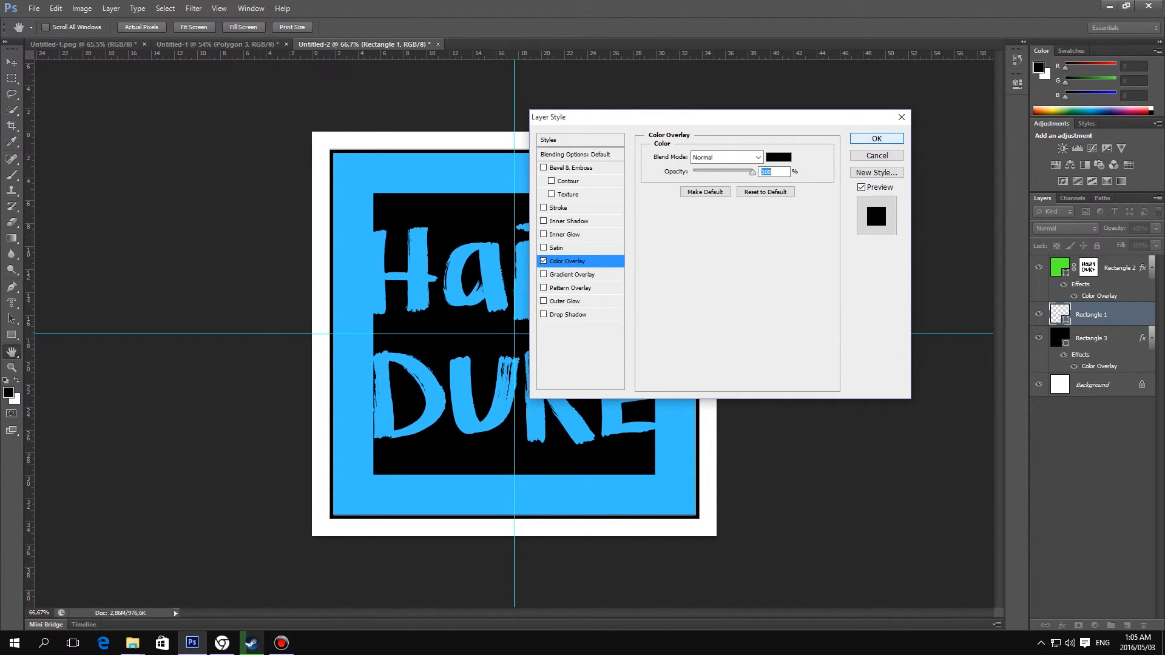
pyautogui.click(875, 138)
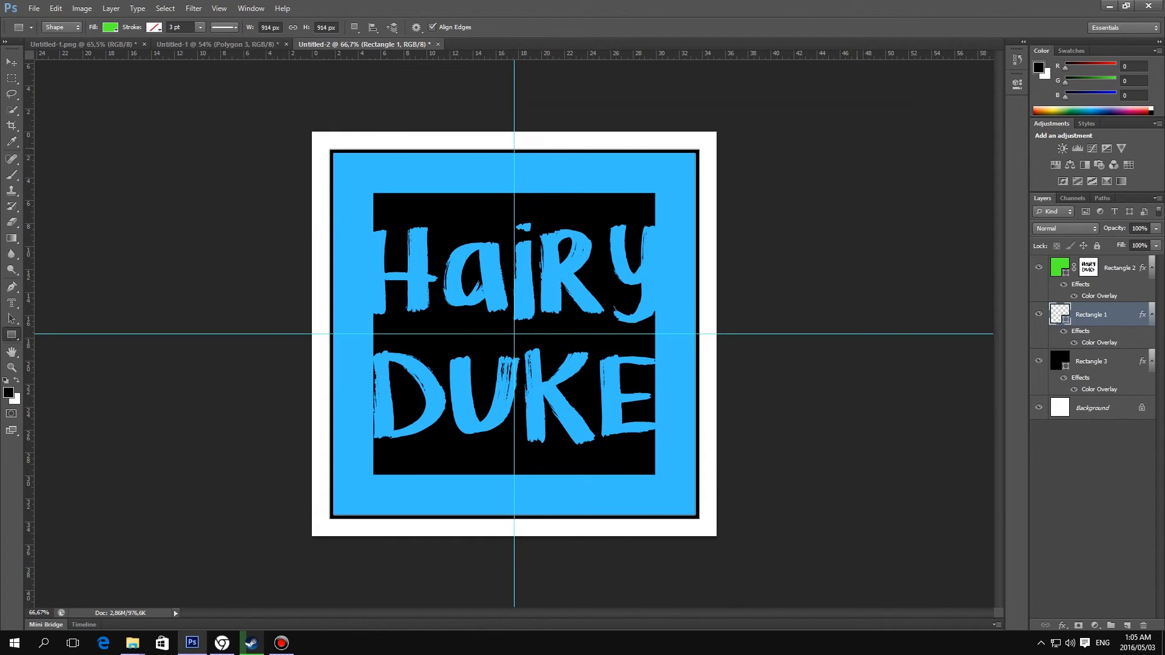